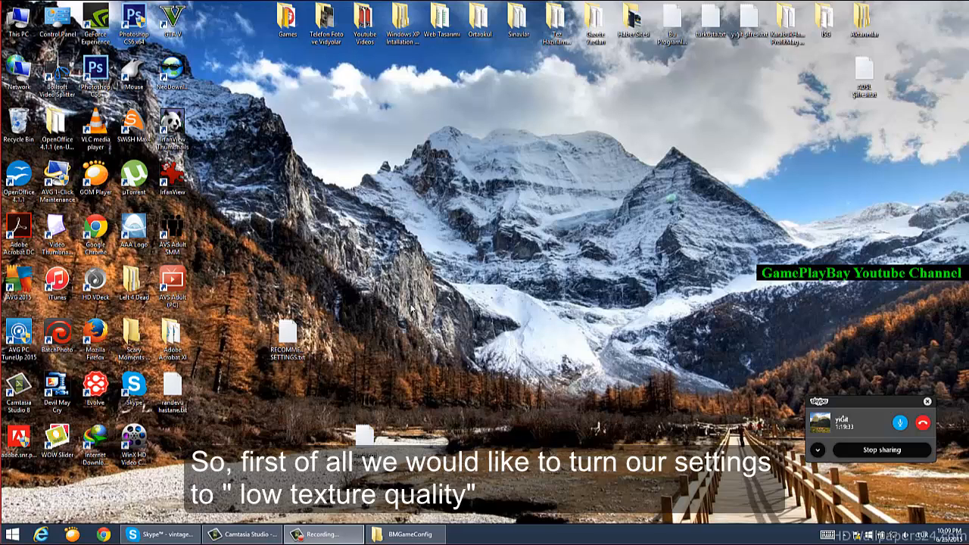
pyautogui.moveTo(542, 310)
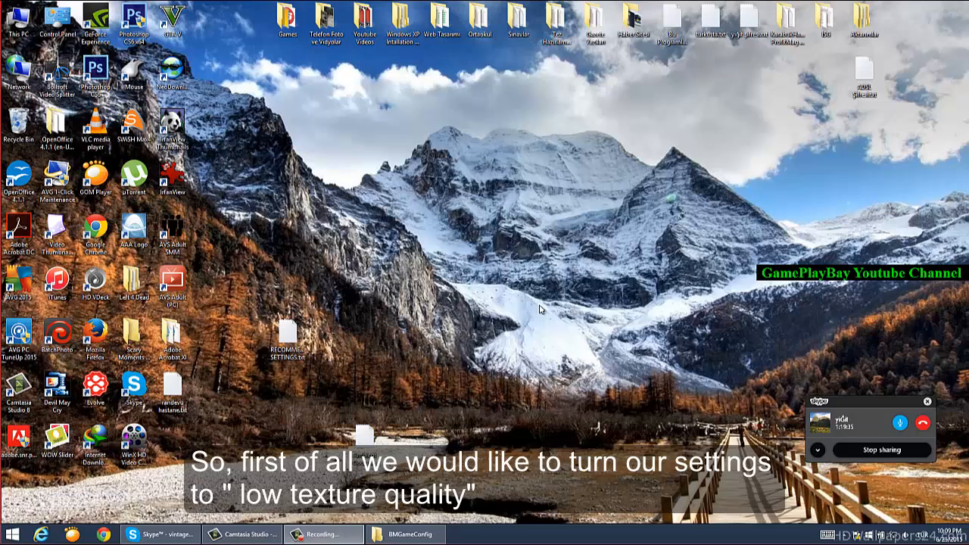
pyautogui.moveTo(512, 306)
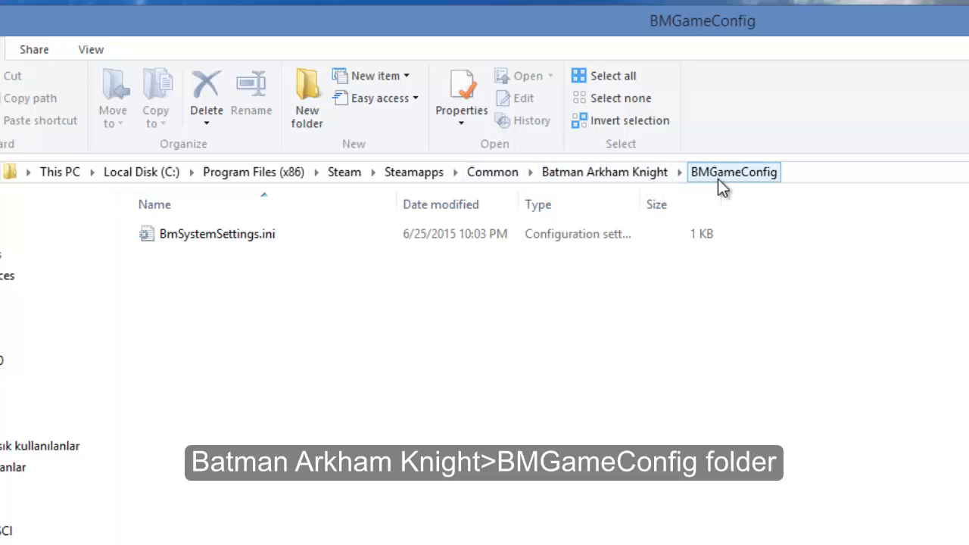
pyautogui.moveTo(275, 260)
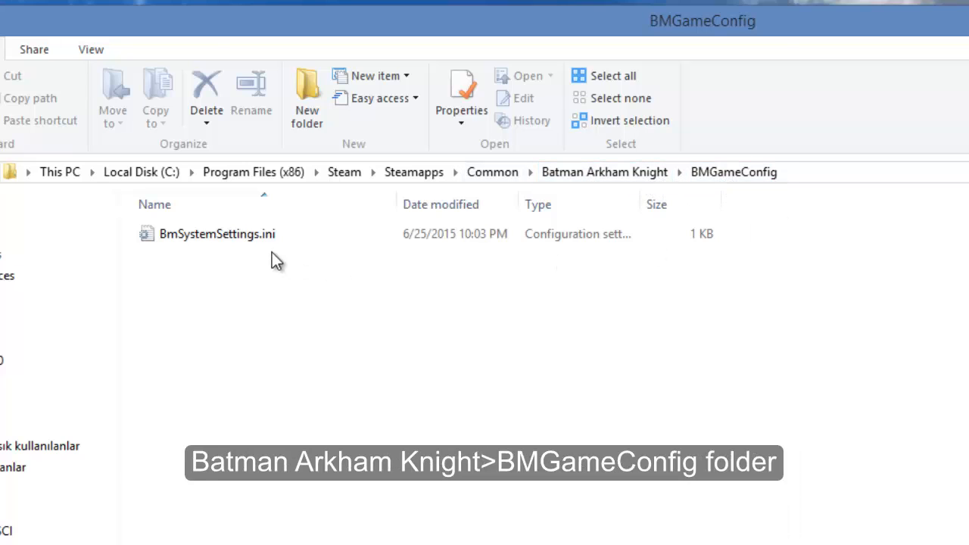
# - Open BmSystemSettings.ini from the BMGameConfig folder in Notepad
pyautogui.doubleClick(218, 233)
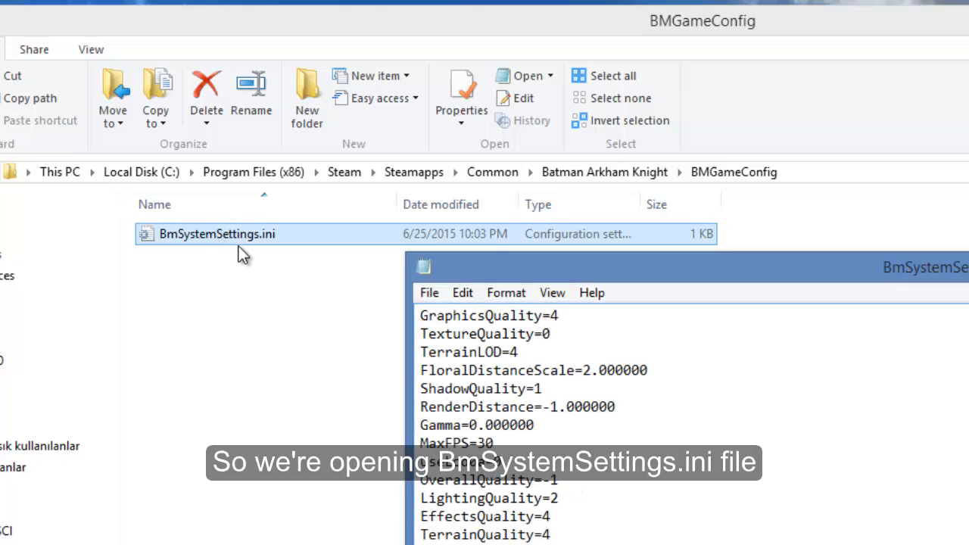
pyautogui.moveTo(303, 250)
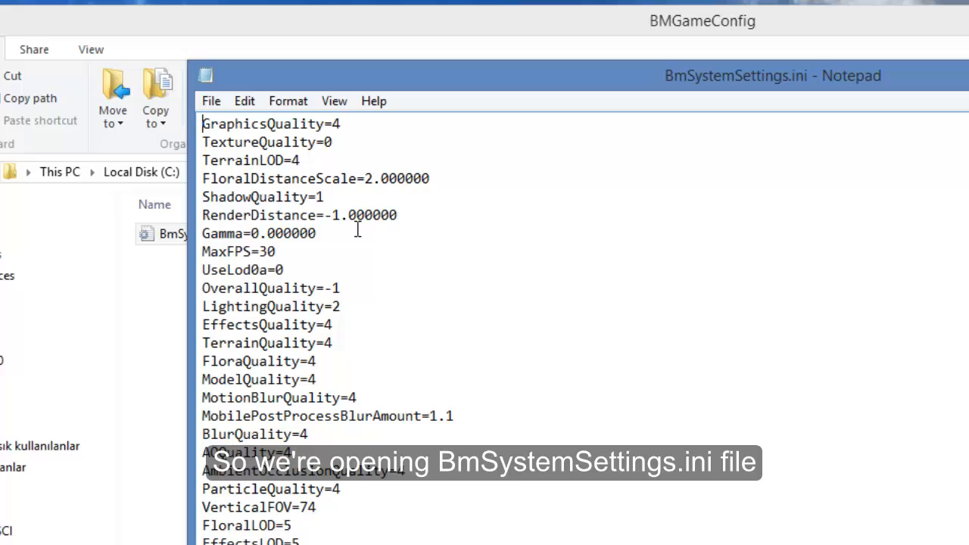
# - Locate the MaxFPS line in the file using Find
pyautogui.click(244, 100)
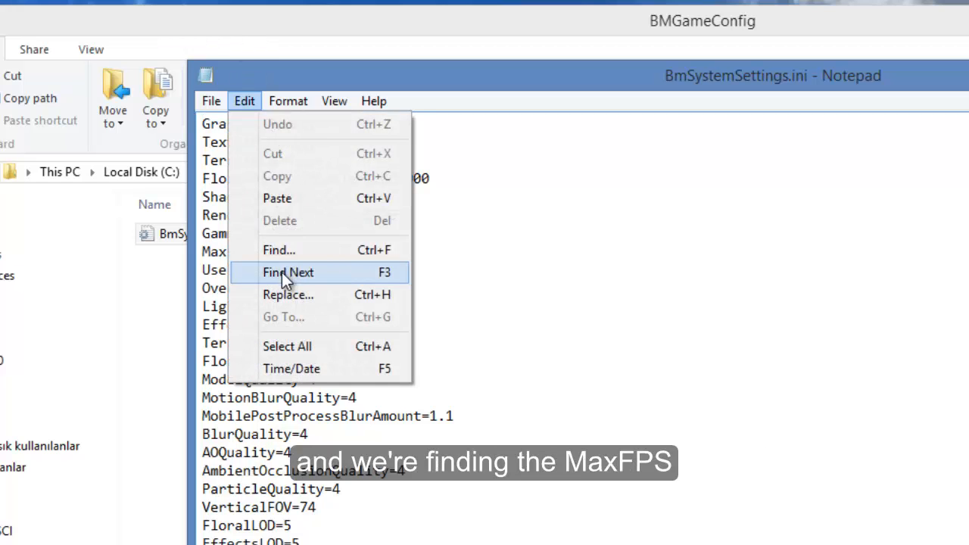
pyautogui.click(278, 250)
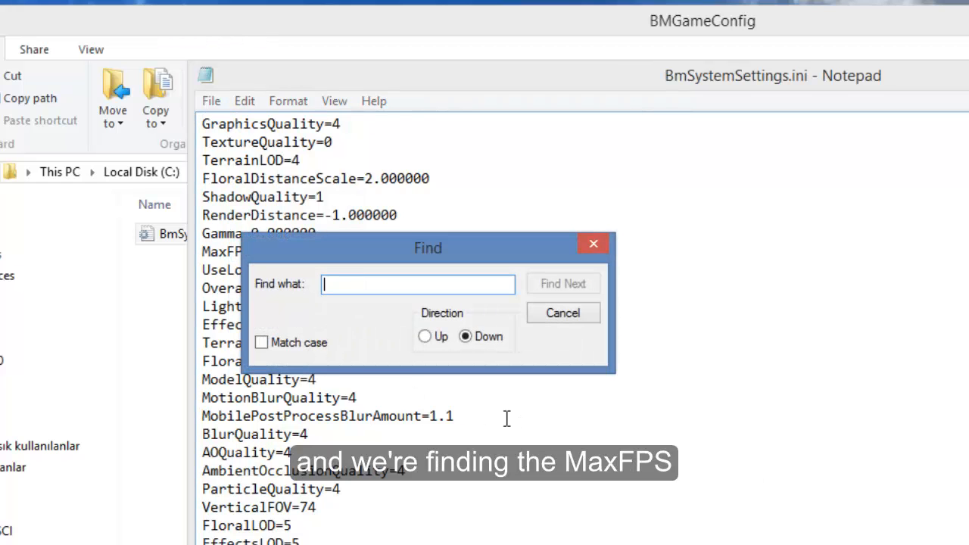
pyautogui.write('MaxFPS')
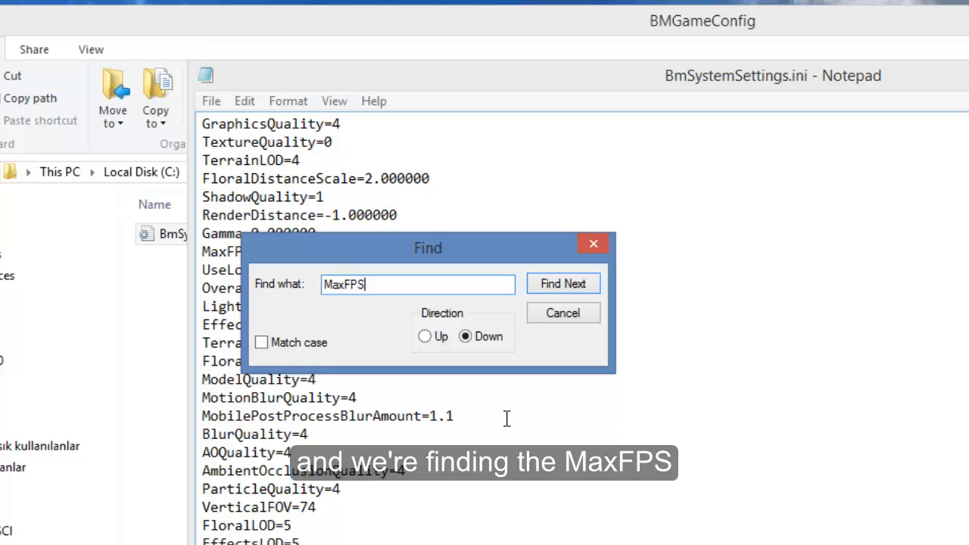
pyautogui.click(563, 283)
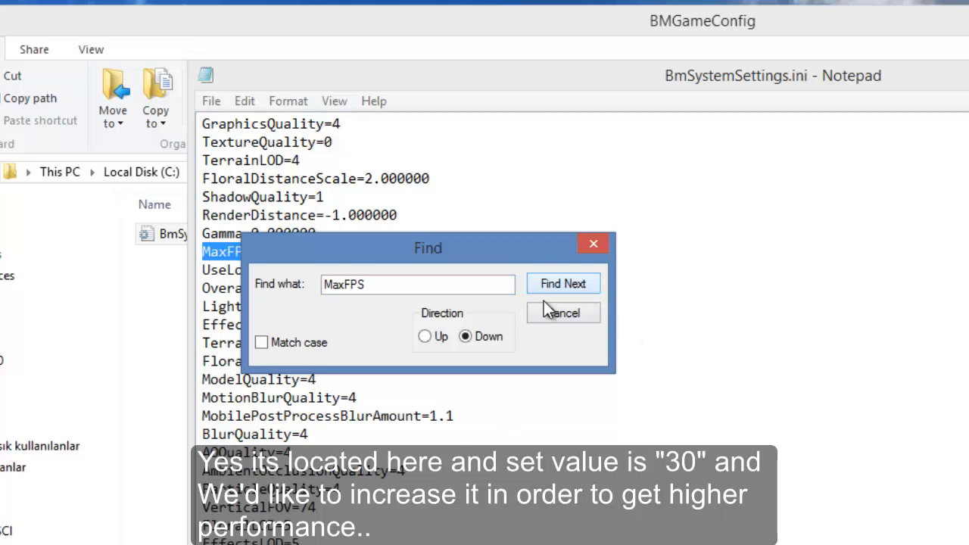
pyautogui.click(564, 283)
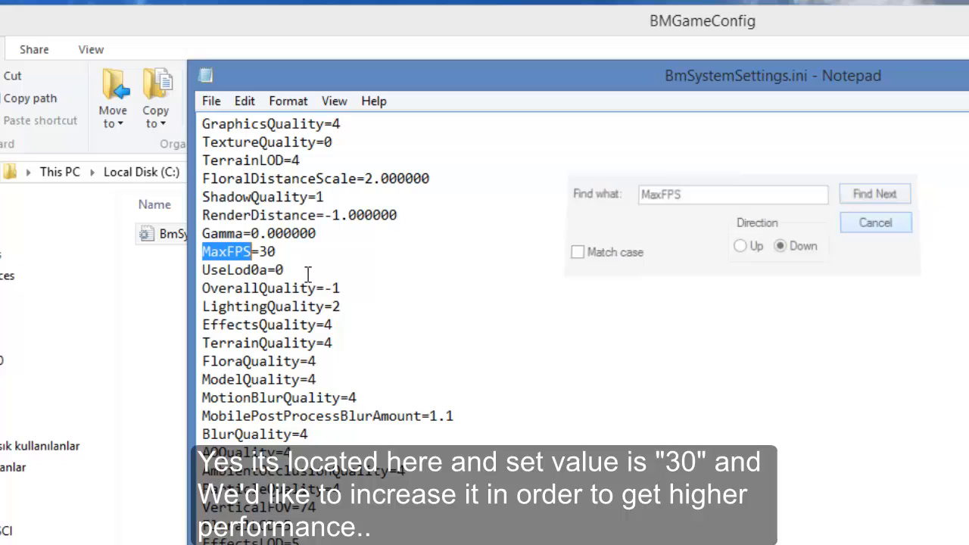
# - Change the MaxFPS value from 30 to 120
pyautogui.click(875, 221)
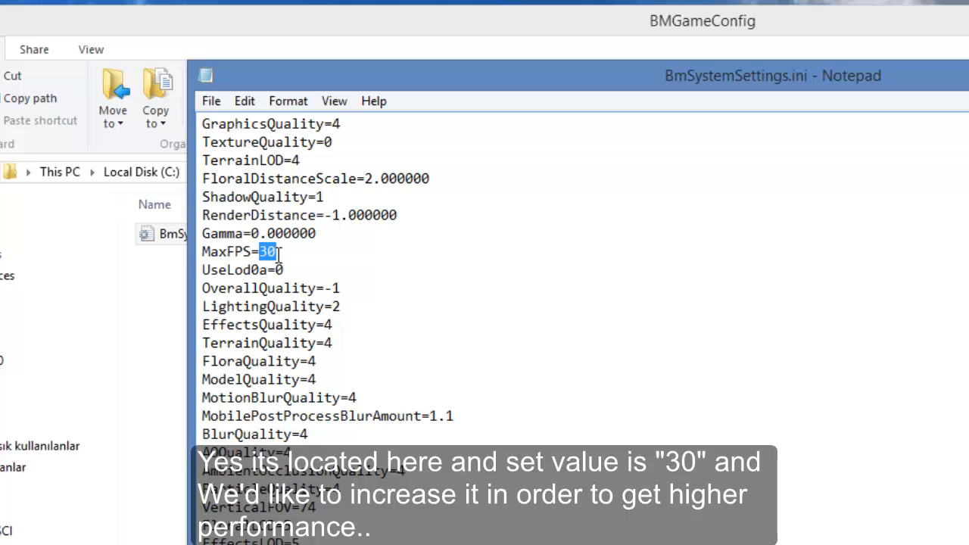
pyautogui.write('120')
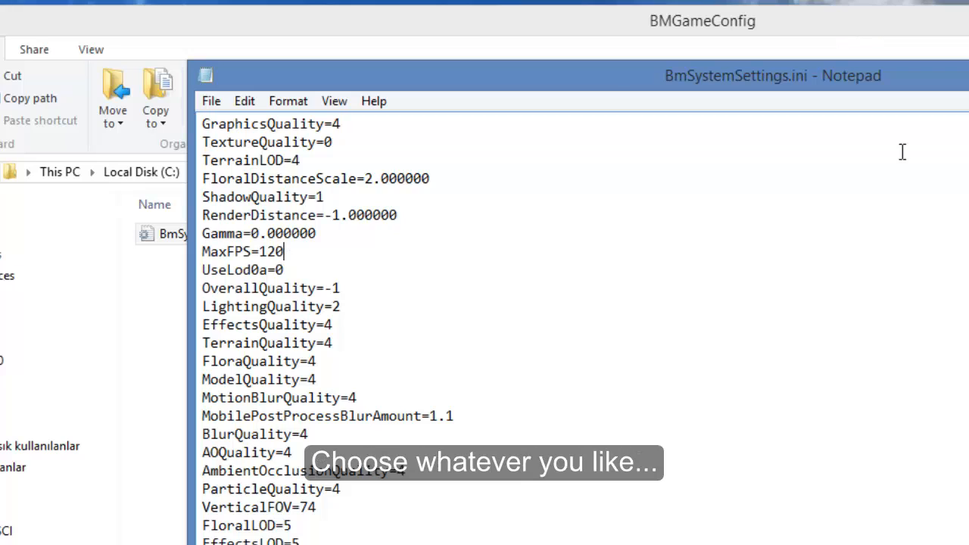
pyautogui.moveTo(294, 260)
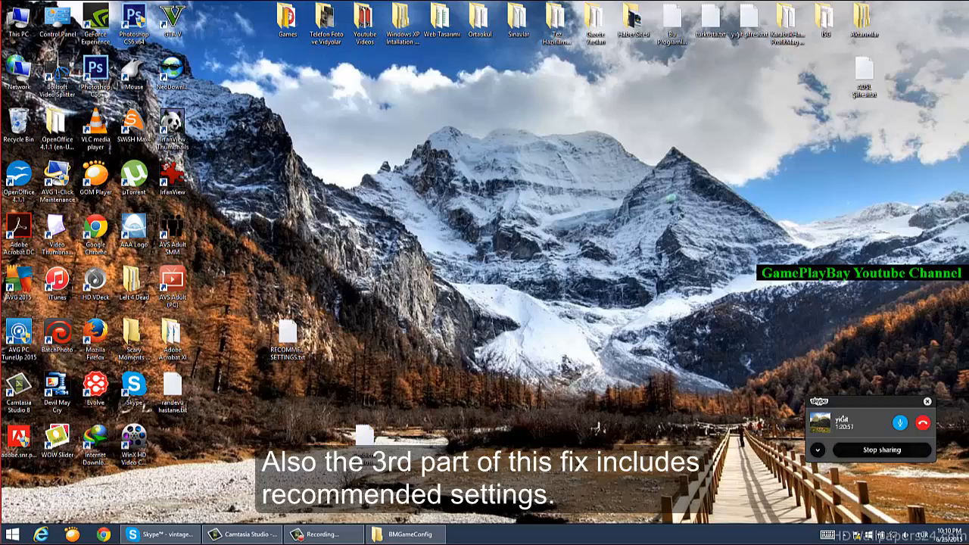
# - Open the recommended settings notes file from the desktop
pyautogui.doubleClick(285, 336)
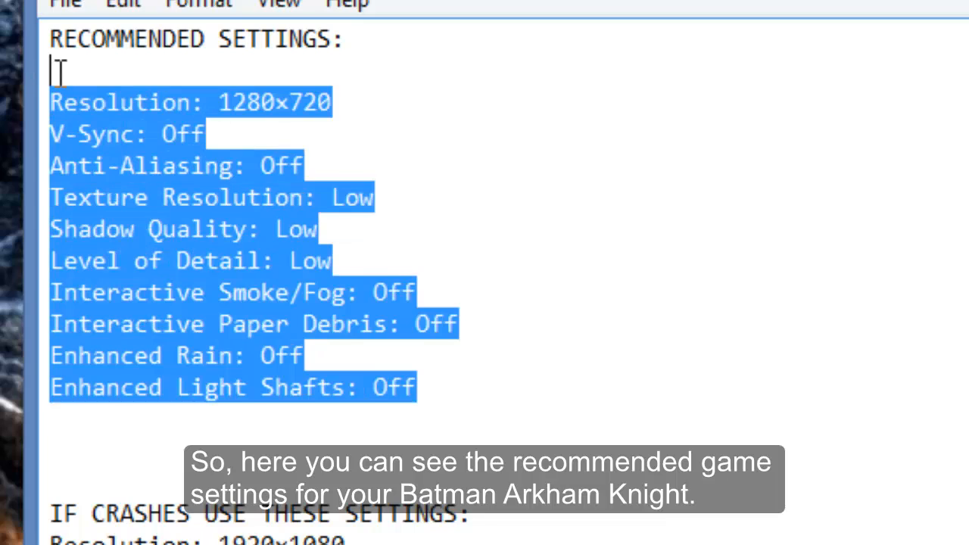
# - Review the recommended settings, then reveal the 'IF CRASHES USE THESE SETTINGS' fallback block
pyautogui.click(423, 76)
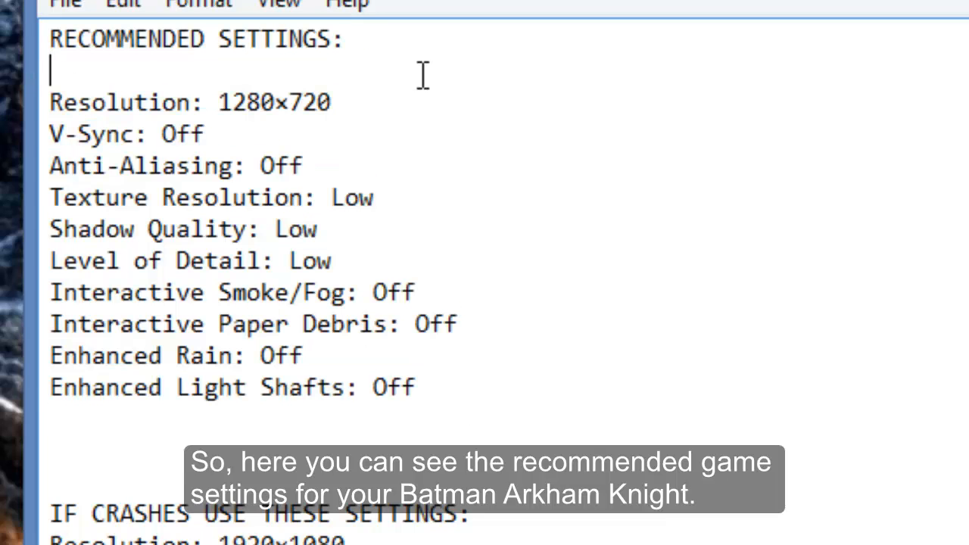
pyautogui.moveTo(279, 133)
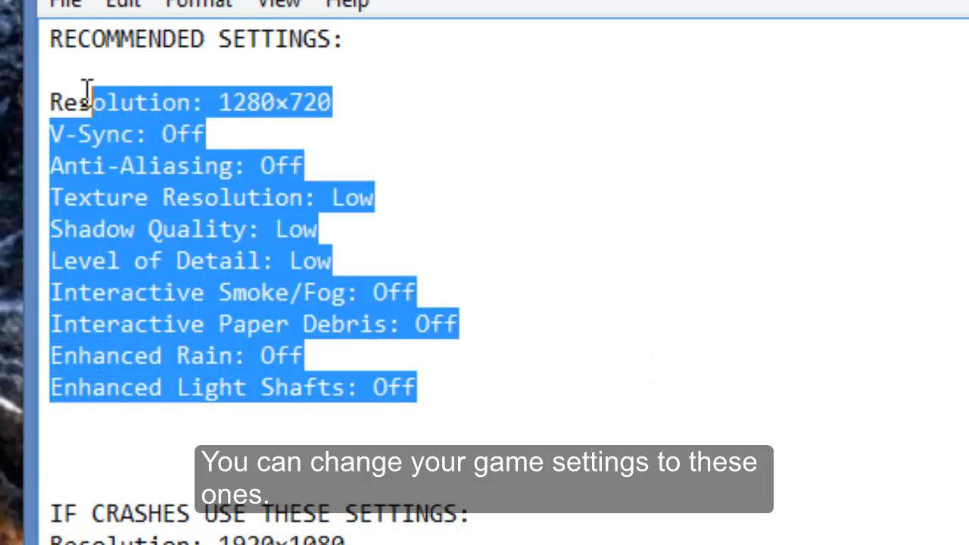
pyautogui.scroll(-3)
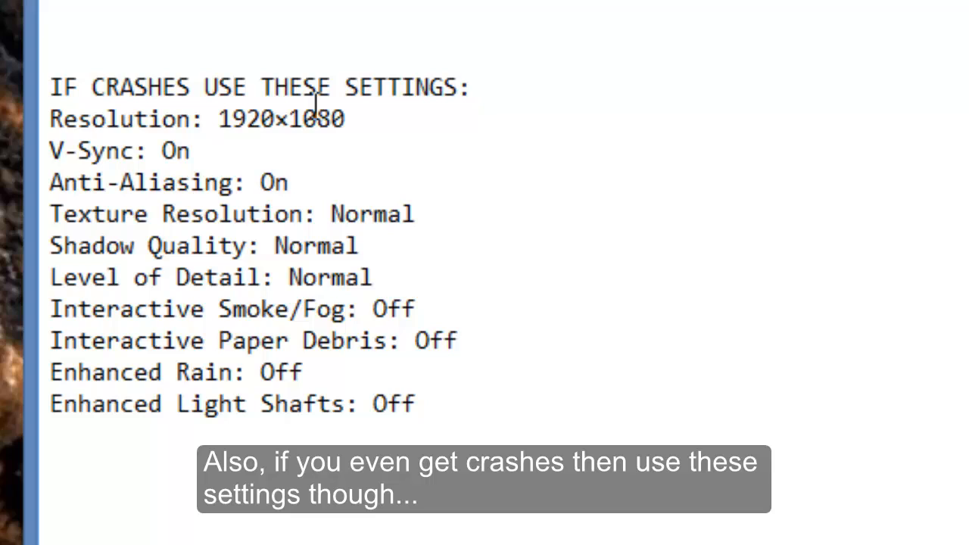
pyautogui.moveTo(215, 86)
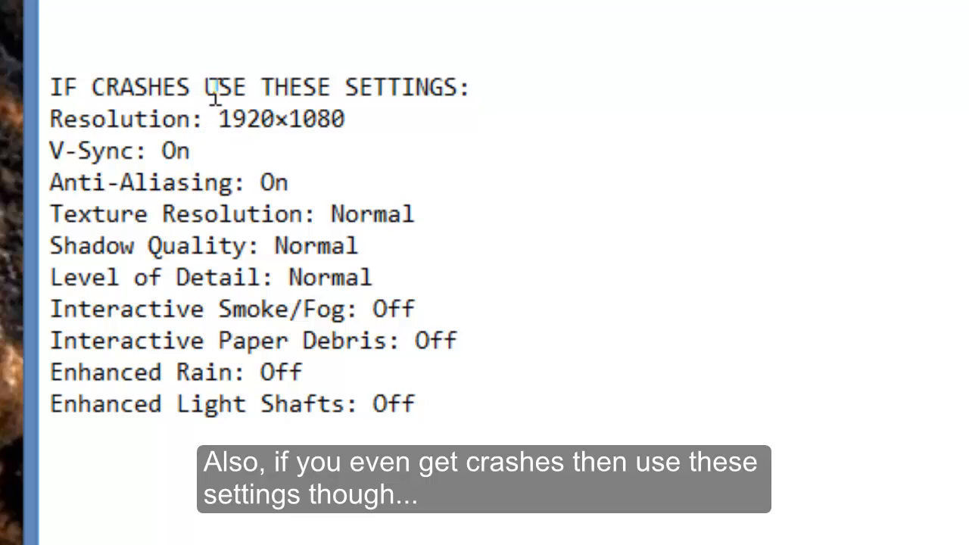
pyautogui.moveTo(55, 128)
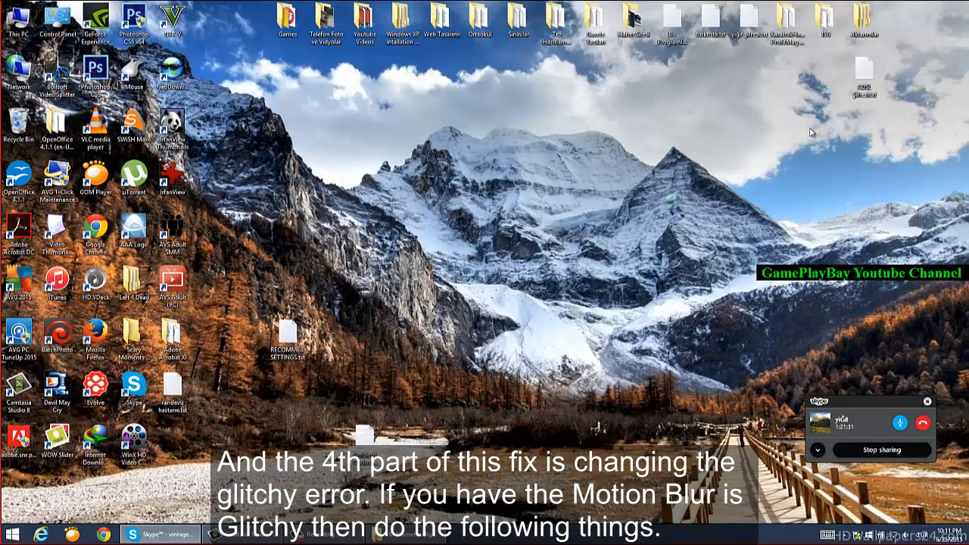
pyautogui.moveTo(878, 146)
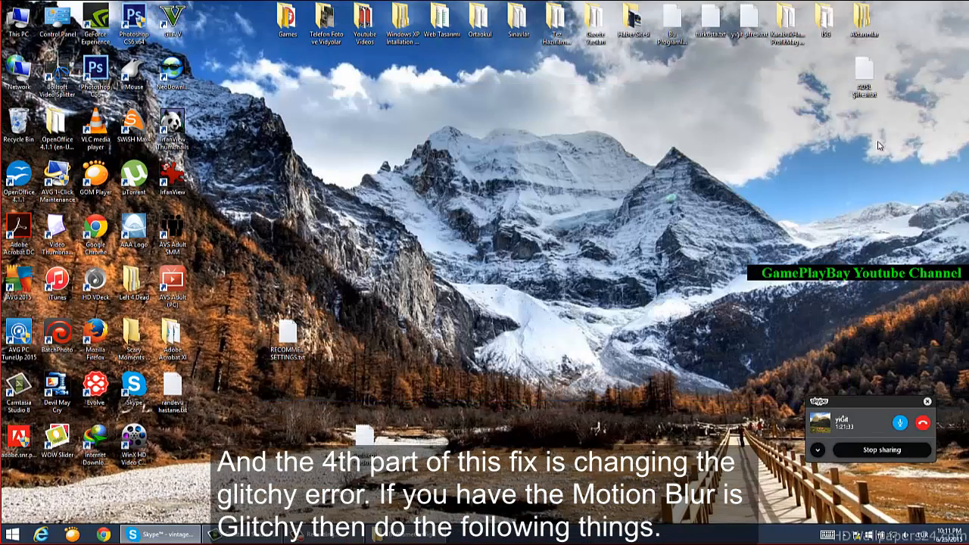
pyautogui.moveTo(911, 159)
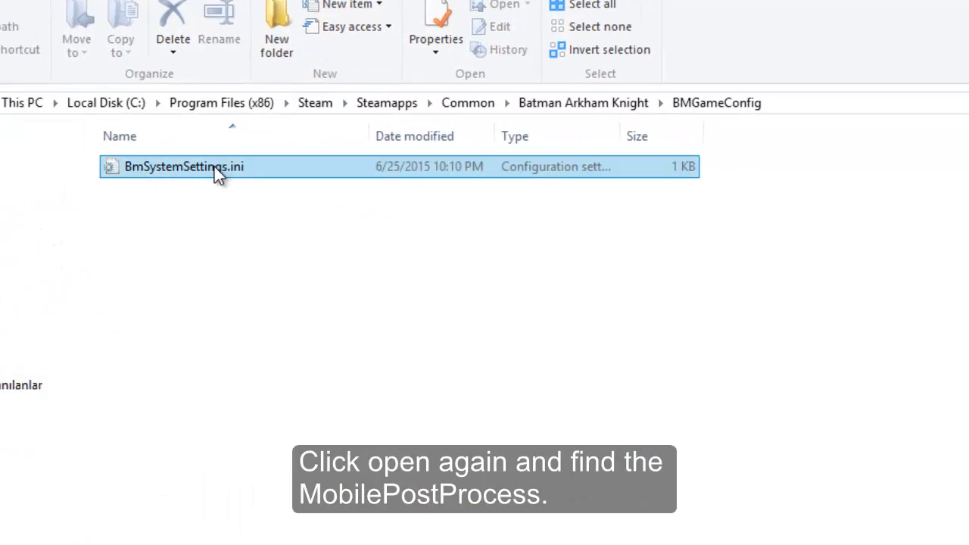
# - Reopen BmSystemSettings.ini and locate the MobilePostProcess setting using Find
pyautogui.doubleClick(184, 166)
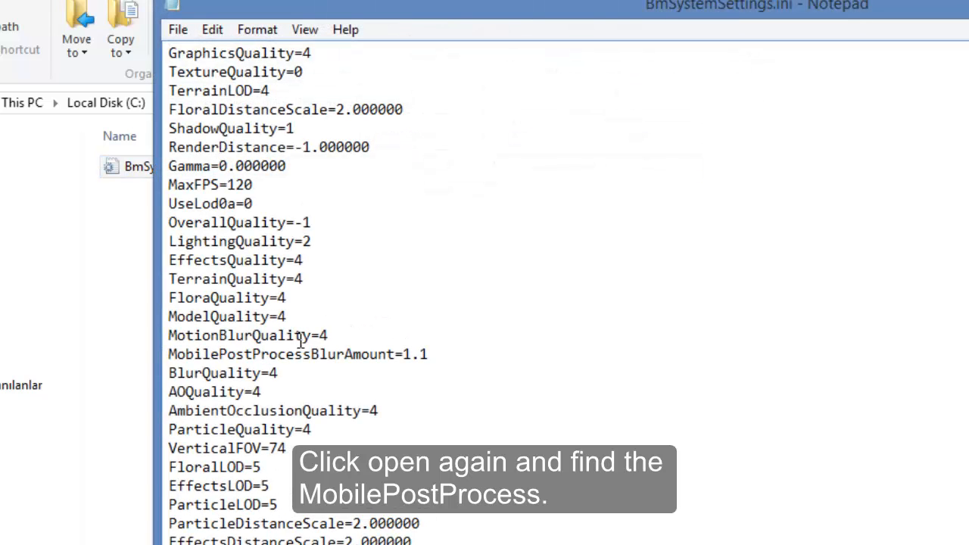
pyautogui.click(212, 30)
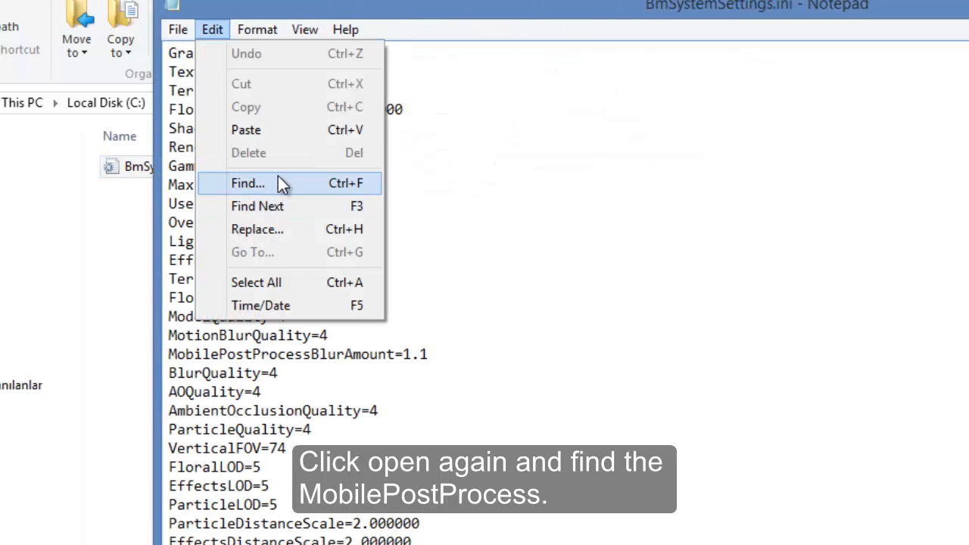
pyautogui.click(248, 184)
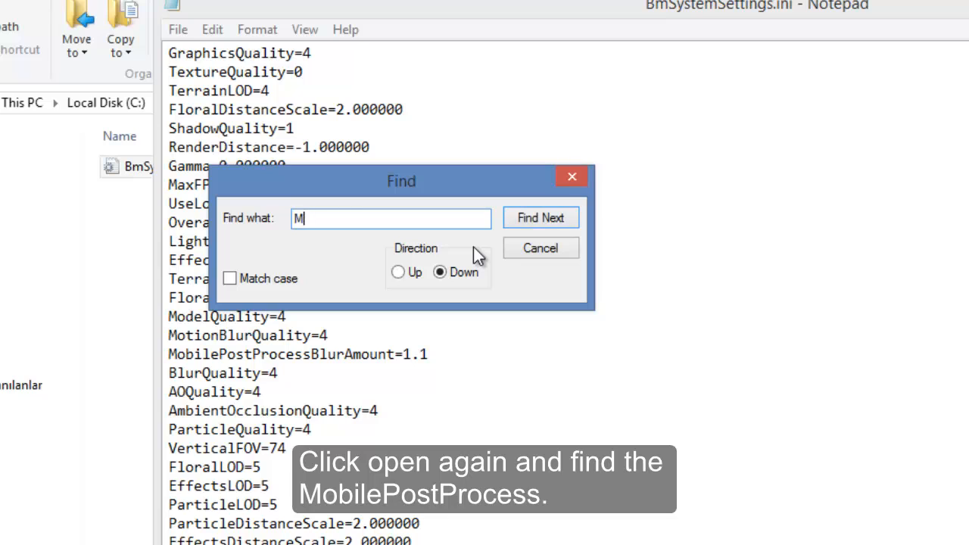
pyautogui.write('obilePos')
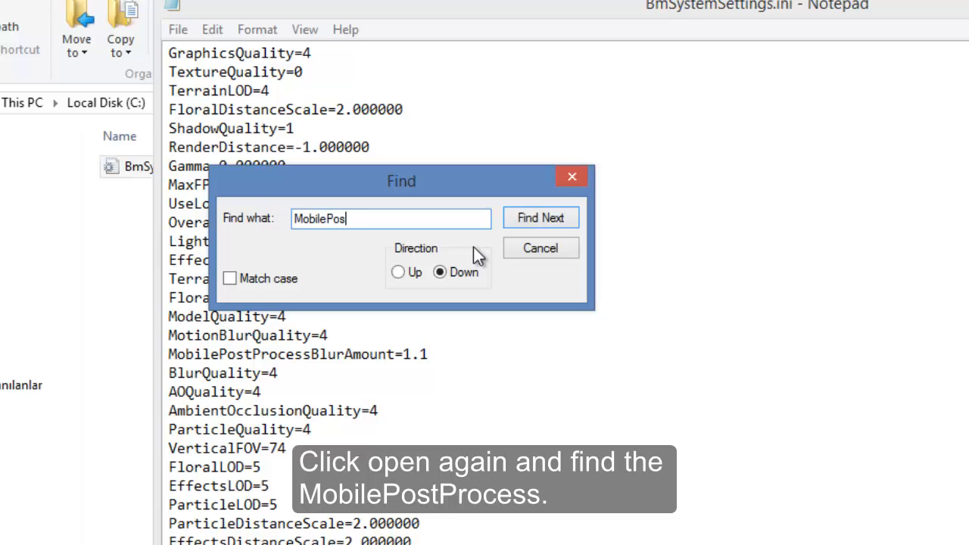
pyautogui.write('tProces')
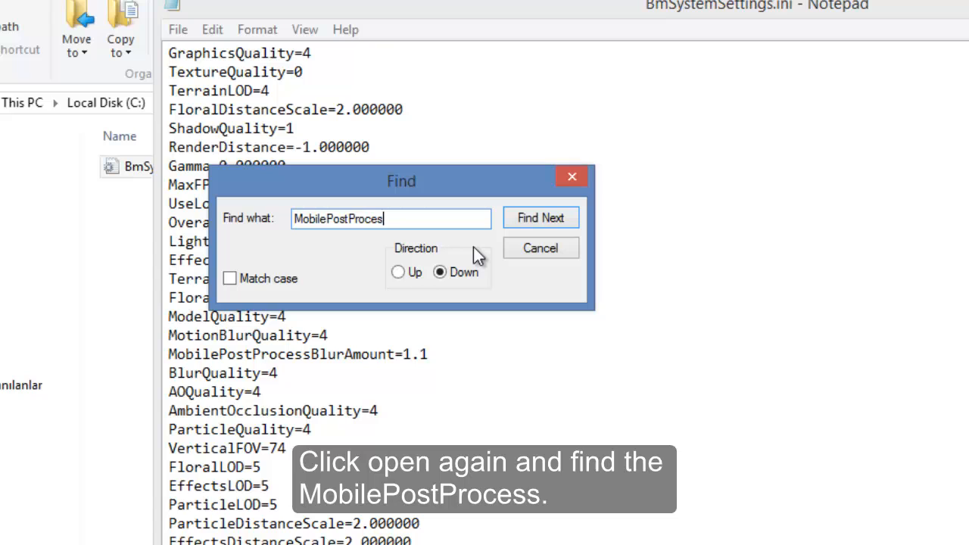
pyautogui.click(539, 218)
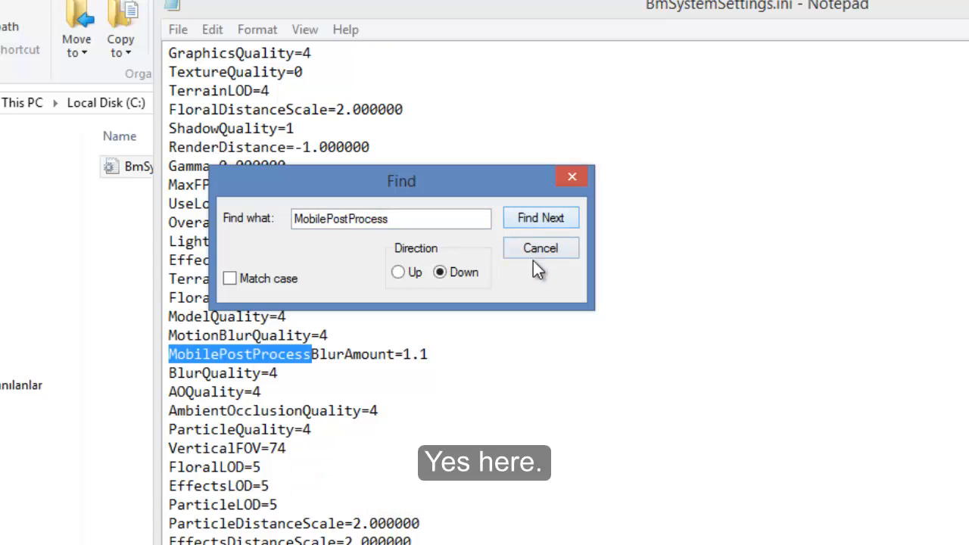
pyautogui.click(539, 248)
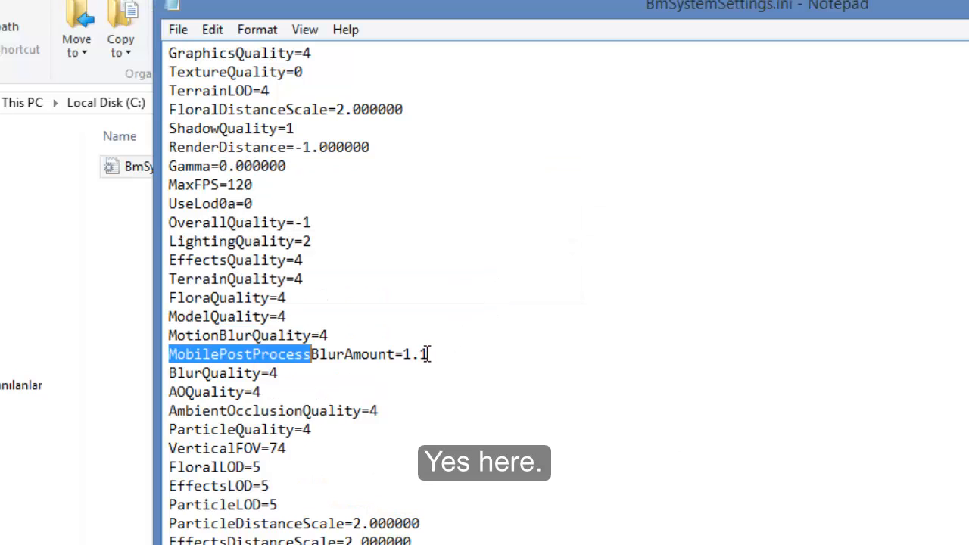
# - Change MobilePostProcessBlurAmount from 1.1 to 0.0 and save the file on closing
pyautogui.doubleClick(415, 354)
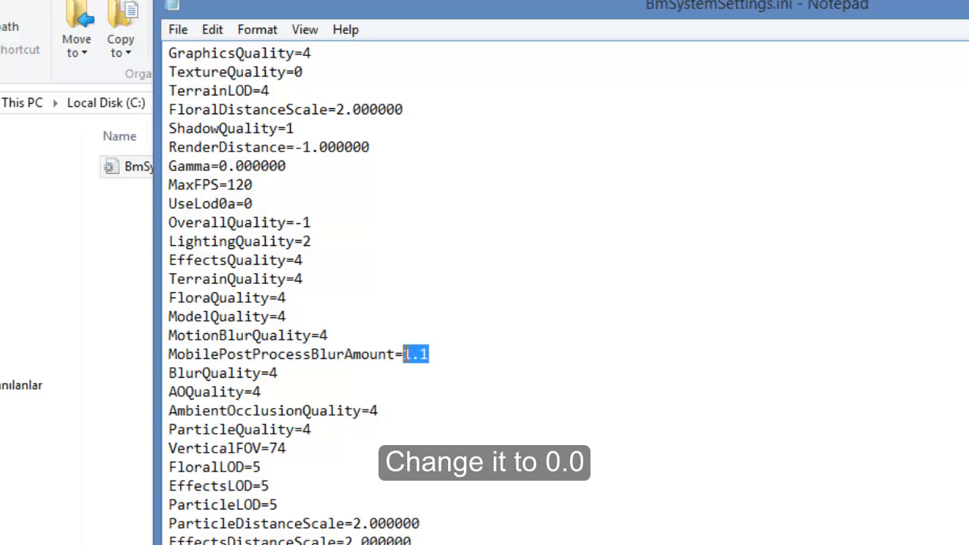
pyautogui.write('0.')
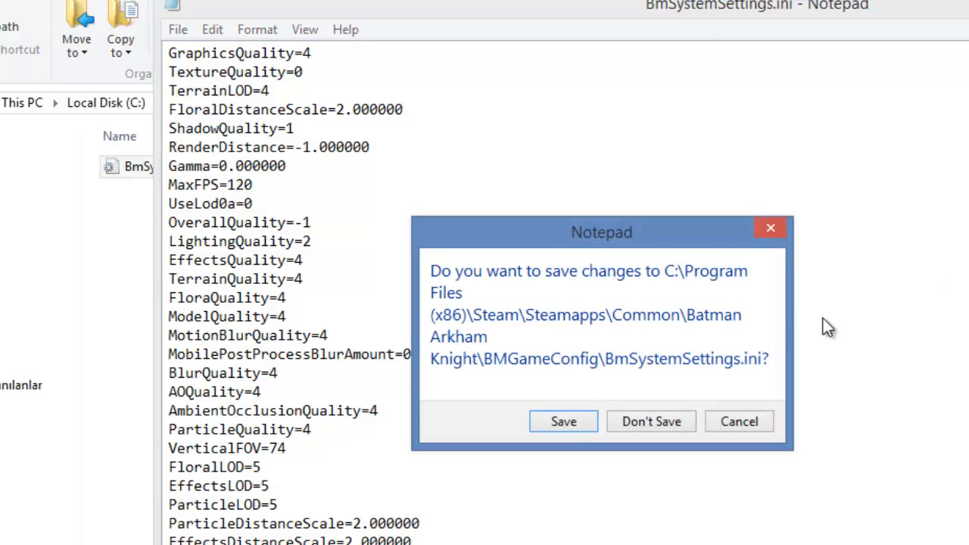
pyautogui.click(651, 421)
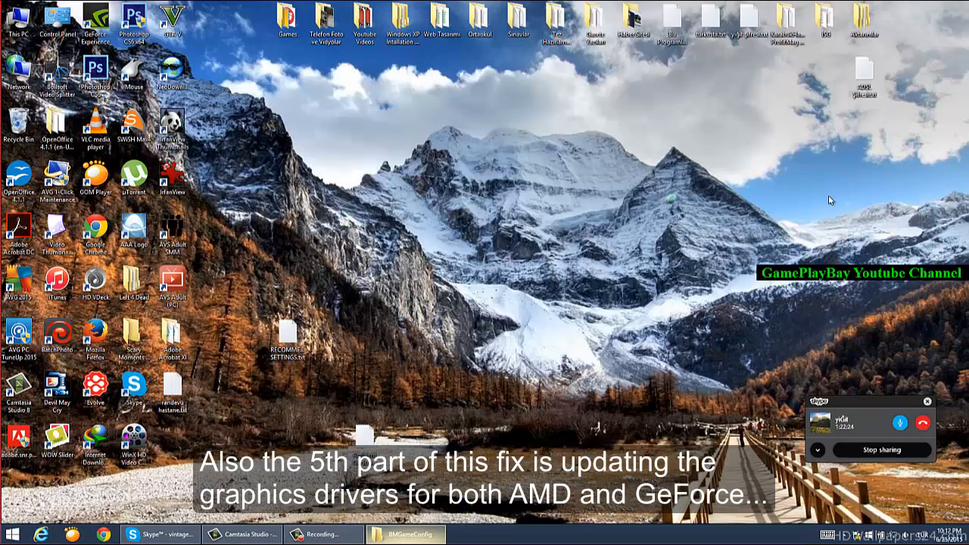
pyautogui.moveTo(840, 537)
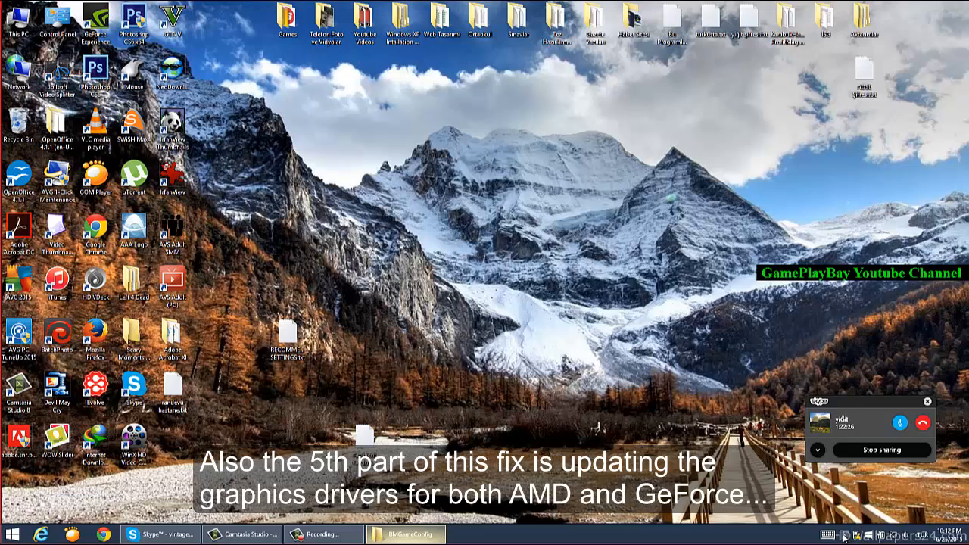
pyautogui.click(844, 533)
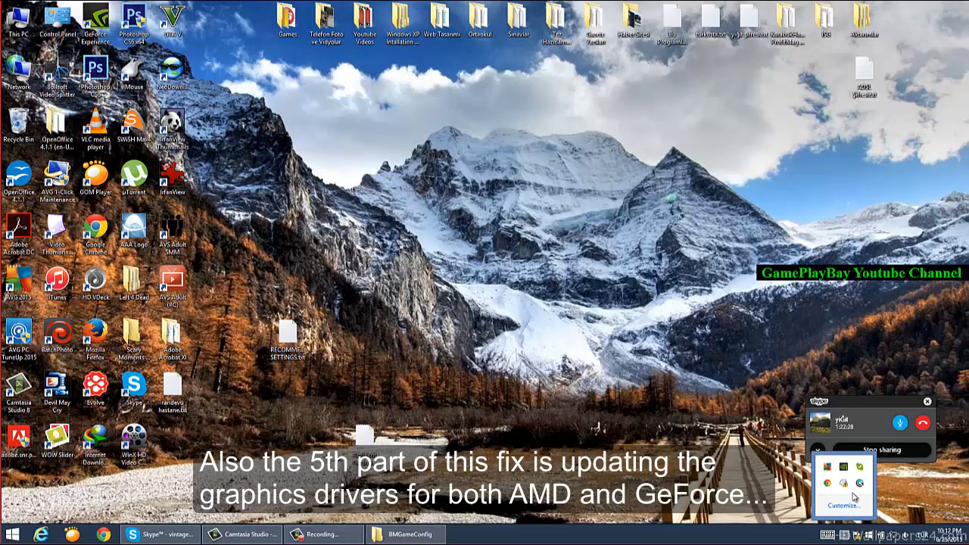
pyautogui.moveTo(860, 485)
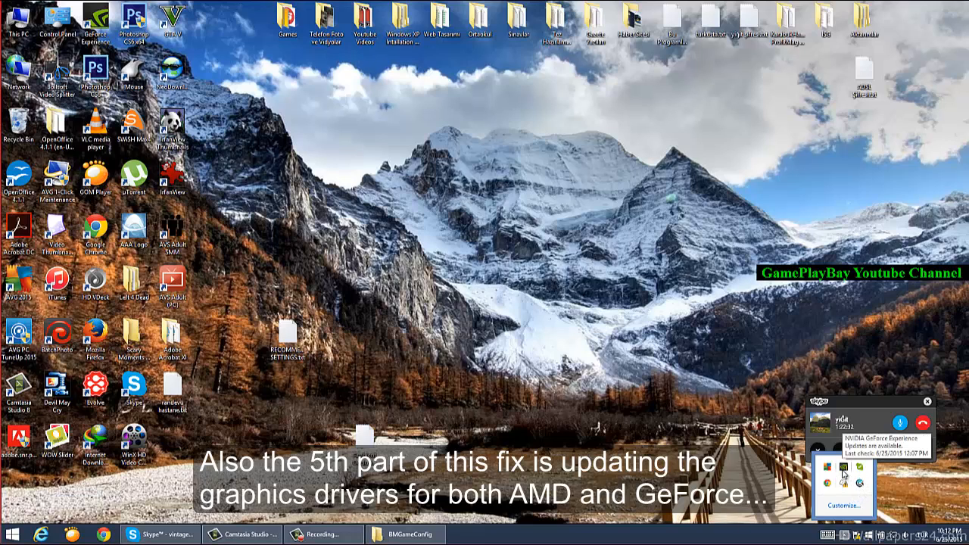
pyautogui.rightClick(842, 473)
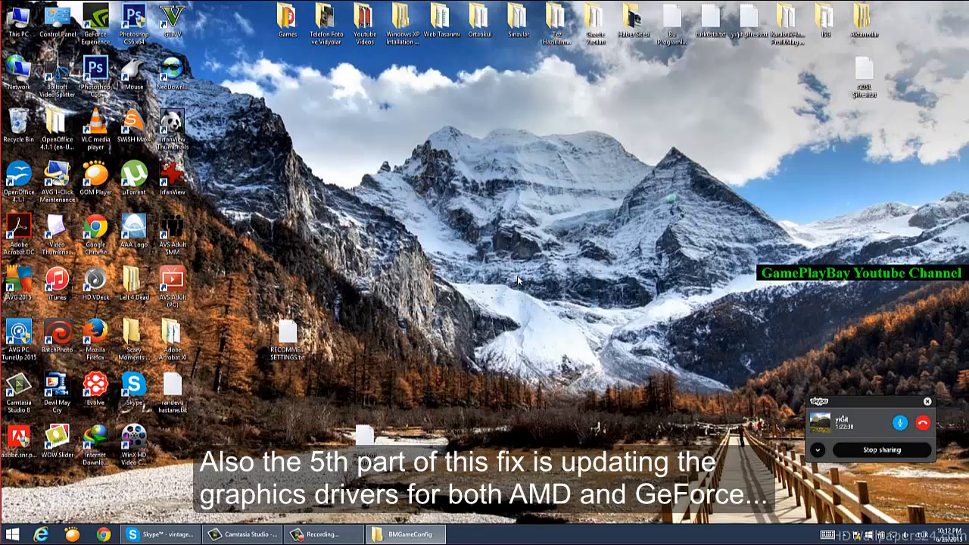
pyautogui.doubleClick(94, 23)
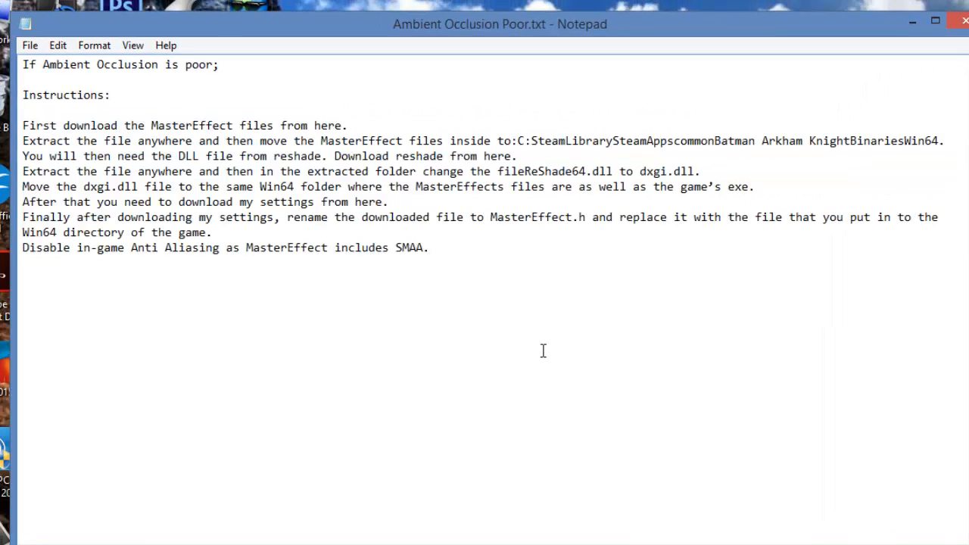
pyautogui.moveTo(517, 321)
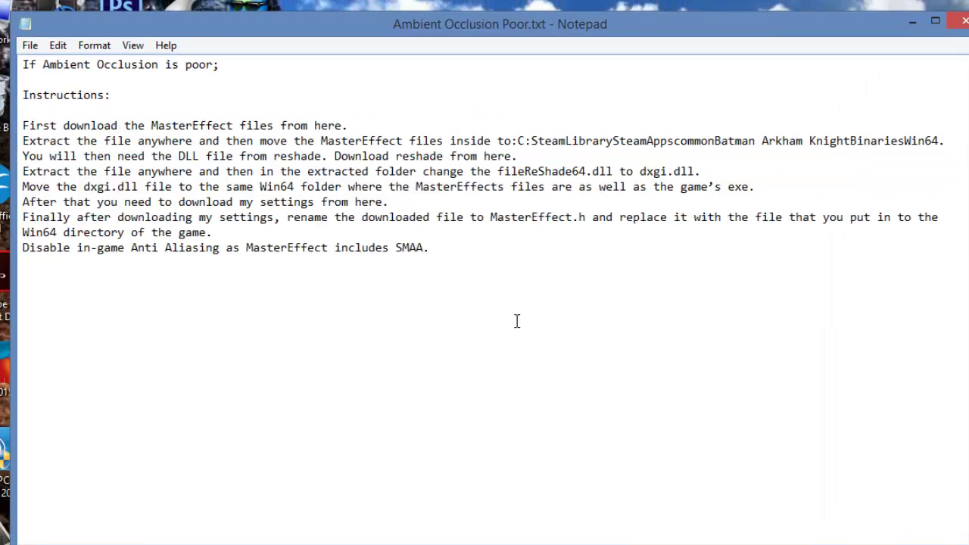